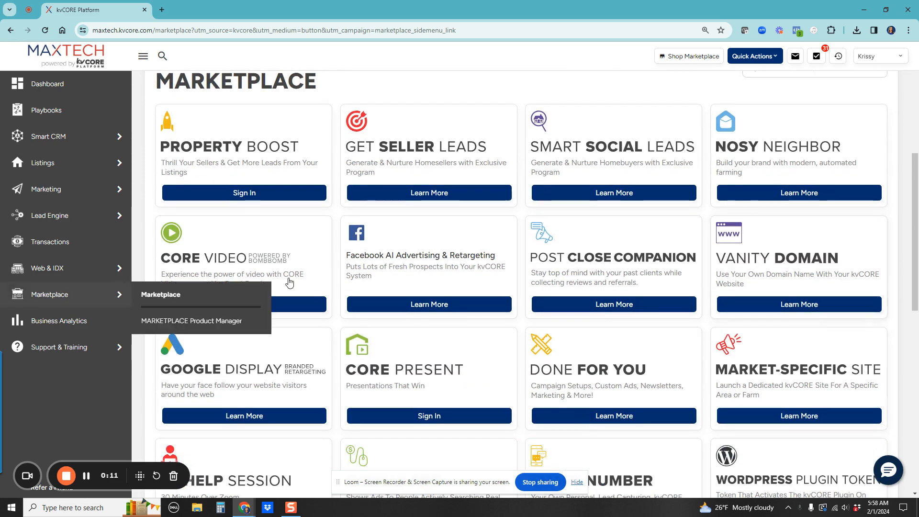
Review the Vanity Domain add-on details in the Marketplace and add it to kvCORE.
{"action": "left_click", "coordinate": [797, 305]}
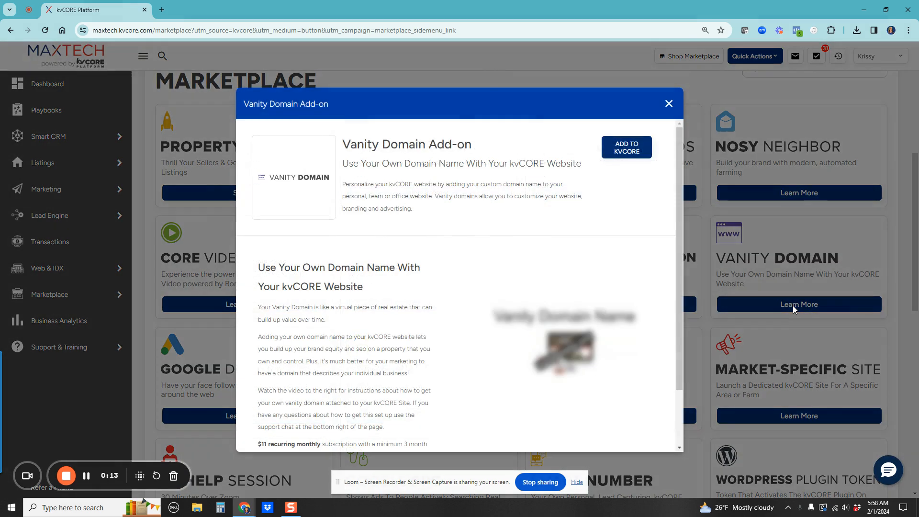
{"action": "scroll", "scroll_direction": "up", "scroll_amount": 3}
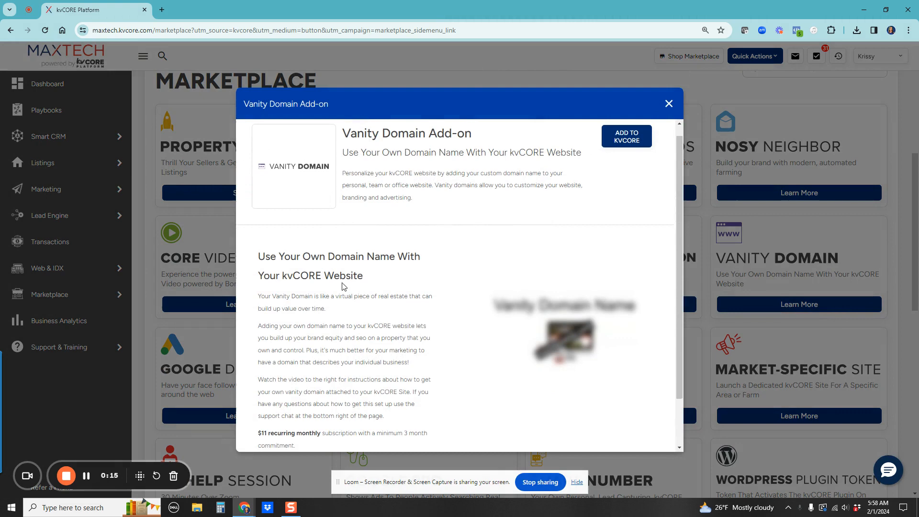
{"action": "scroll", "scroll_direction": "up", "scroll_amount": 3}
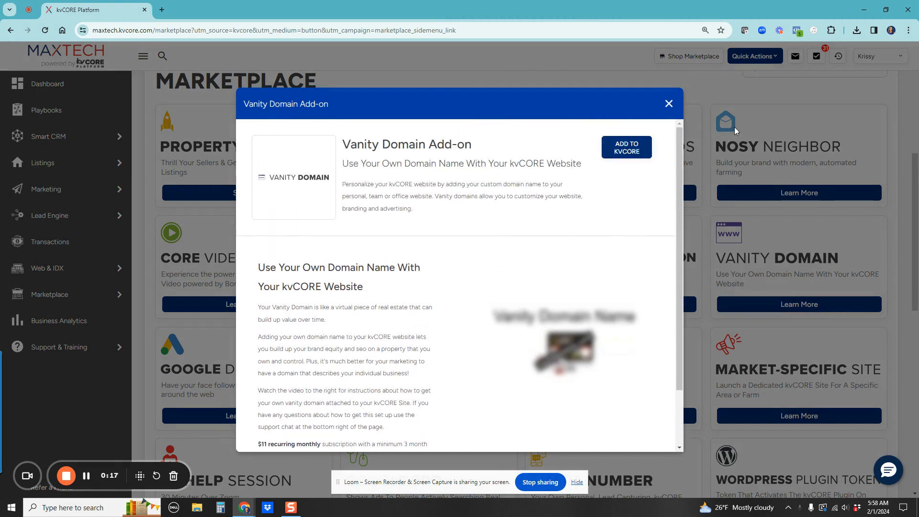
{"action": "left_click", "coordinate": [625, 145]}
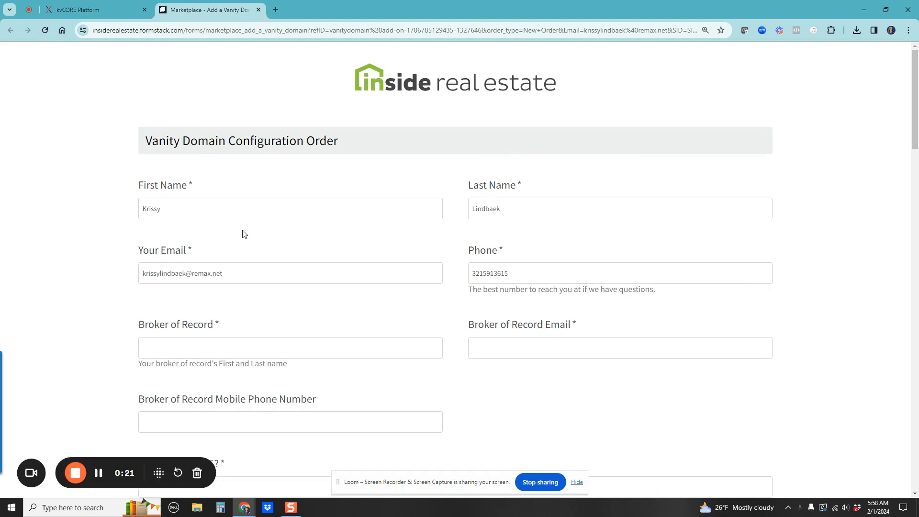
{"action": "scroll", "scroll_direction": "down", "scroll_amount": 3}
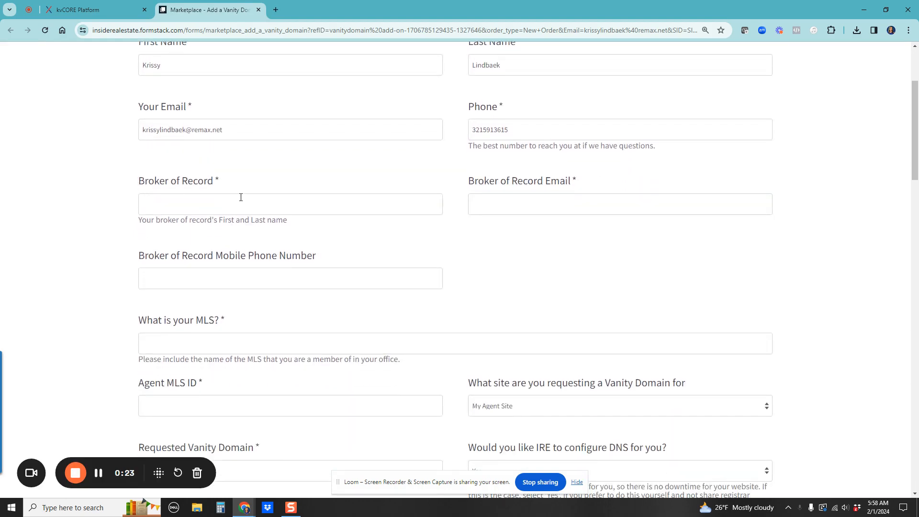
{"action": "scroll", "scroll_direction": "down", "scroll_amount": 3}
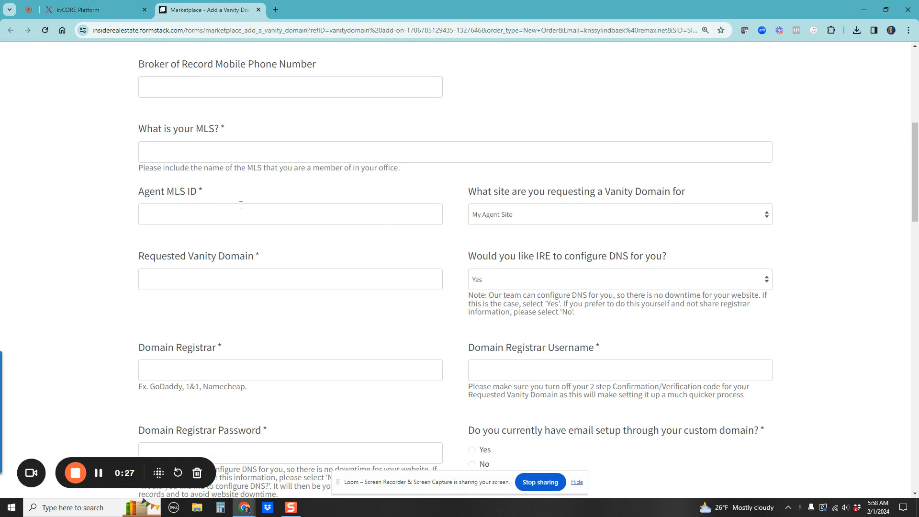
{"action": "scroll", "scroll_direction": "down", "scroll_amount": 3}
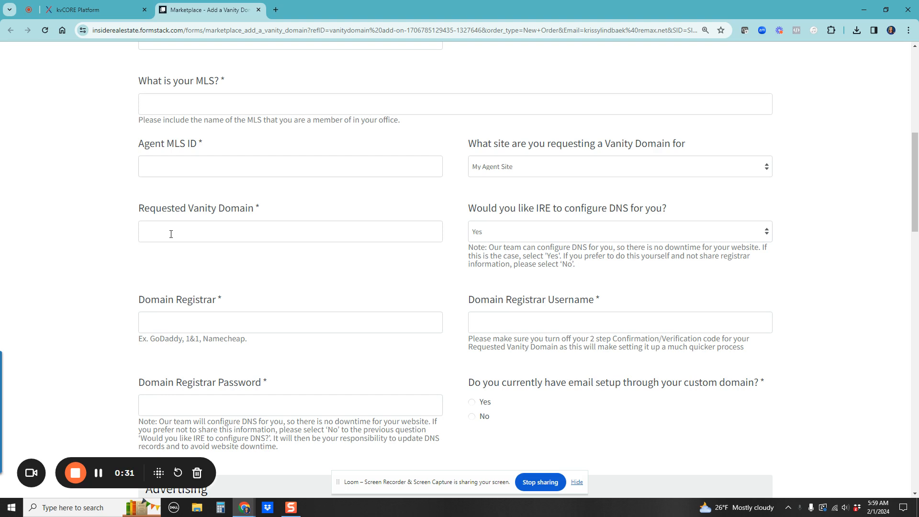
{"action": "mouse_move", "coordinate": [345, 257]}
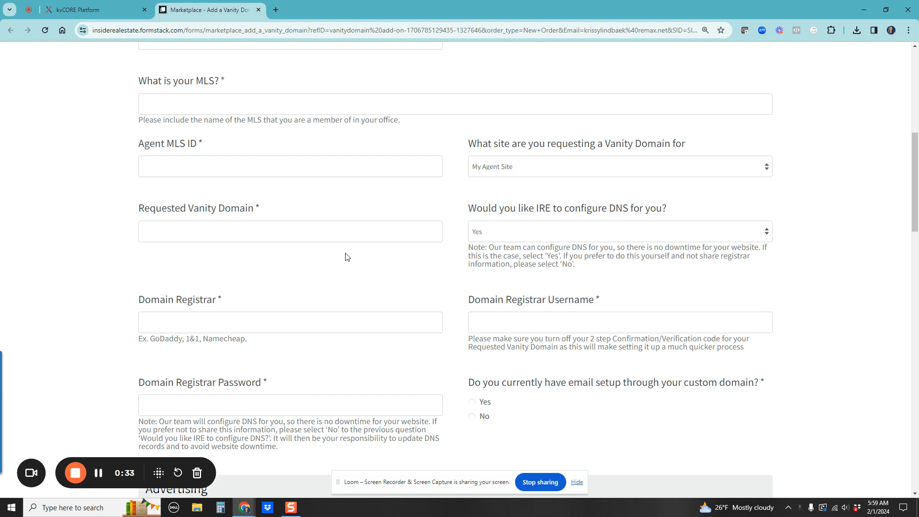
{"action": "mouse_move", "coordinate": [549, 229]}
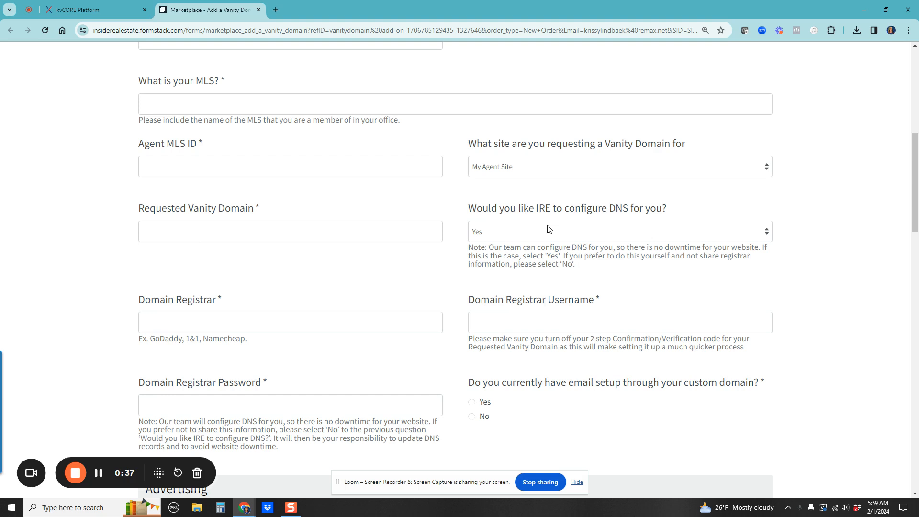
{"action": "scroll", "scroll_direction": "down", "scroll_amount": 3}
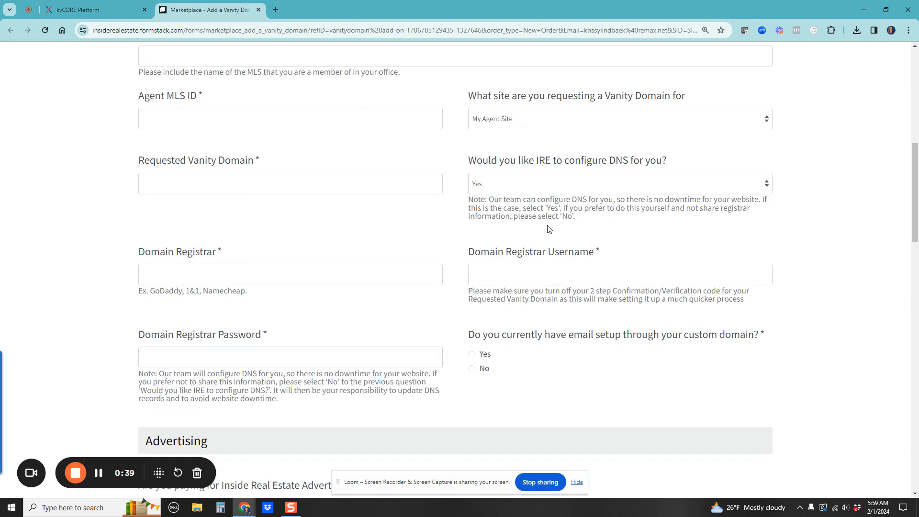
{"action": "mouse_move", "coordinate": [568, 211]}
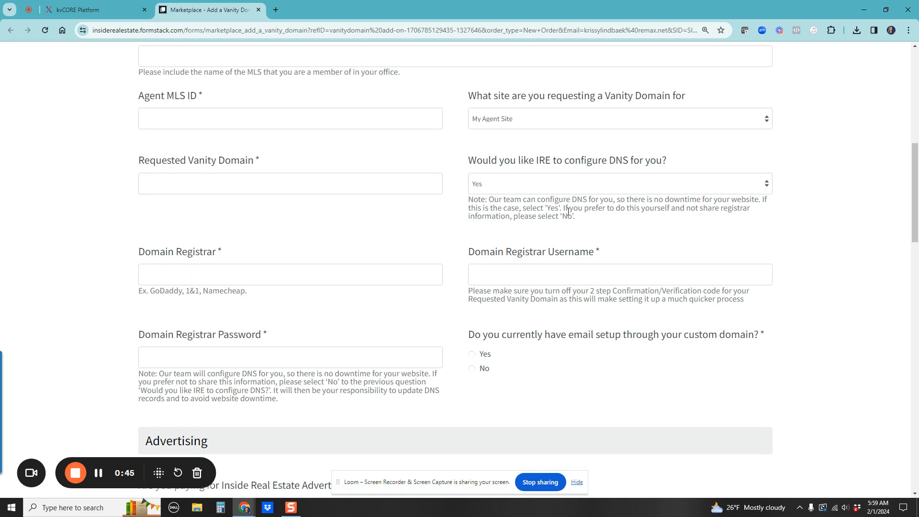
{"action": "left_click", "coordinate": [620, 184]}
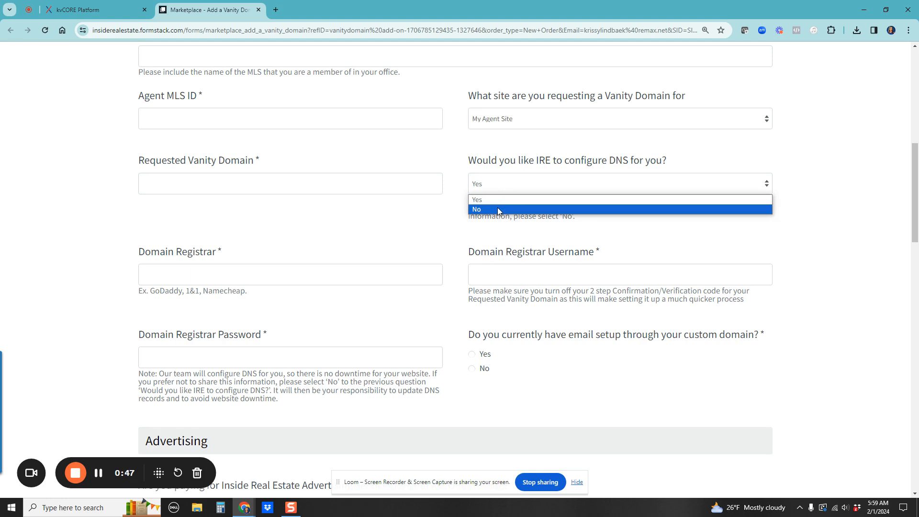
{"action": "mouse_move", "coordinate": [495, 200]}
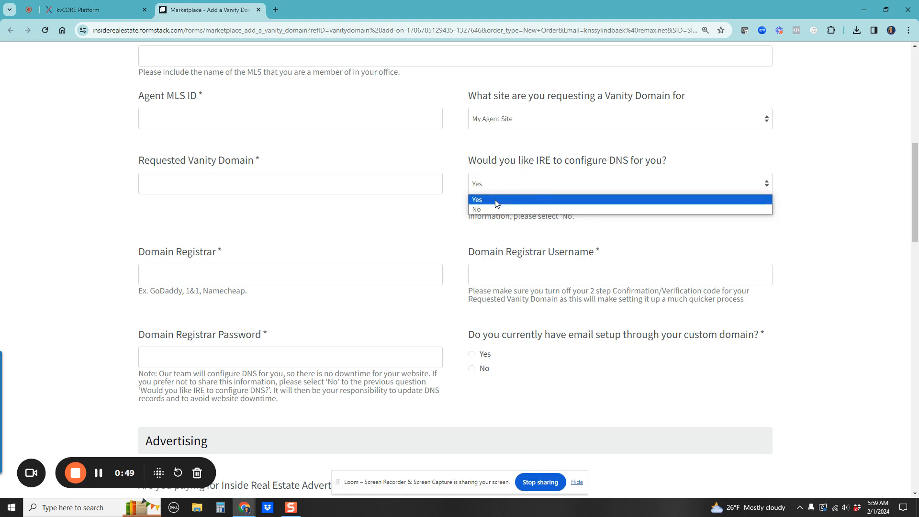
{"action": "left_click", "coordinate": [477, 200]}
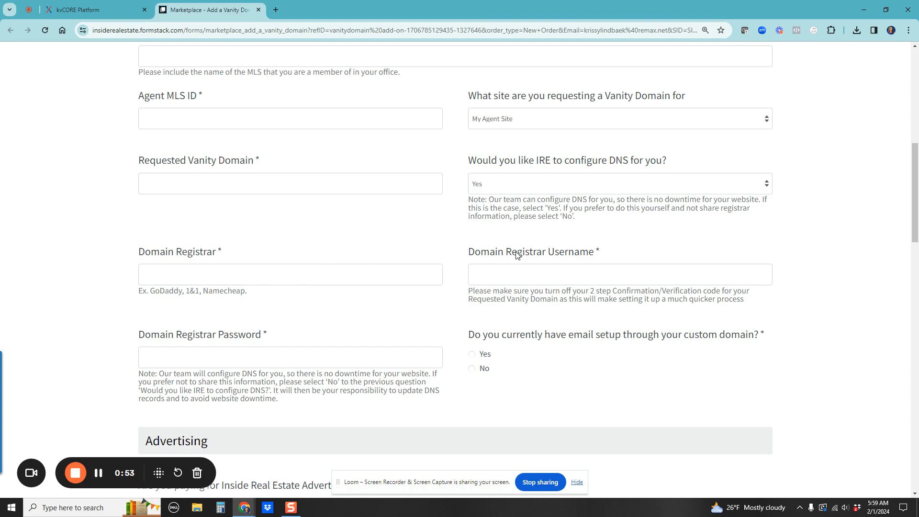
{"action": "scroll", "scroll_direction": "down", "scroll_amount": 3}
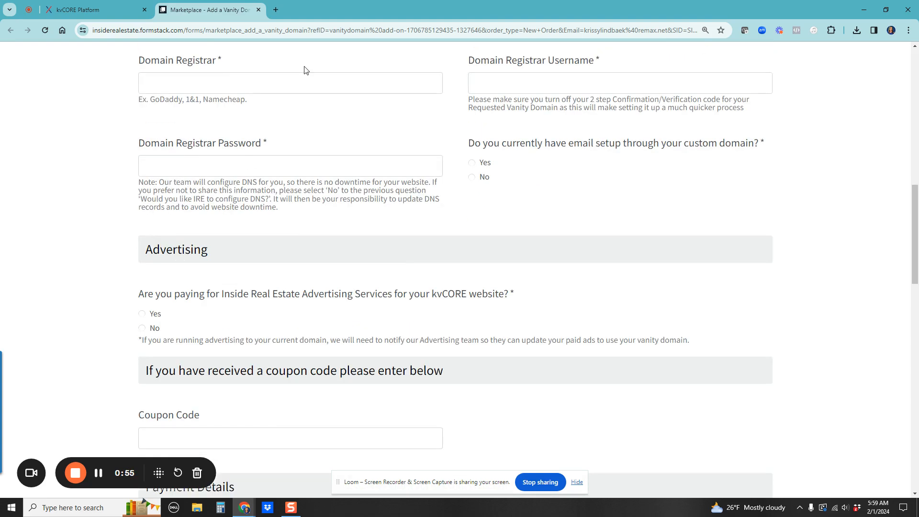
{"action": "scroll", "scroll_direction": "down", "scroll_amount": 3}
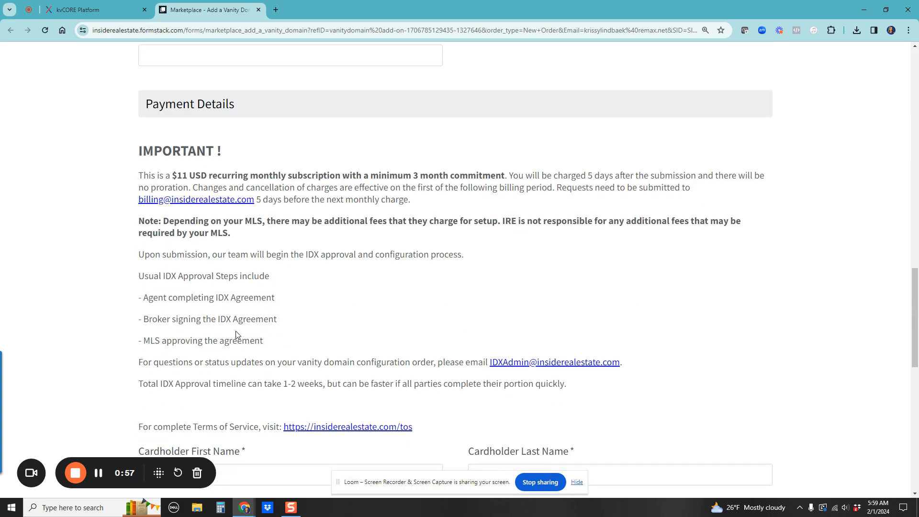
{"action": "scroll", "scroll_direction": "down", "scroll_amount": 3}
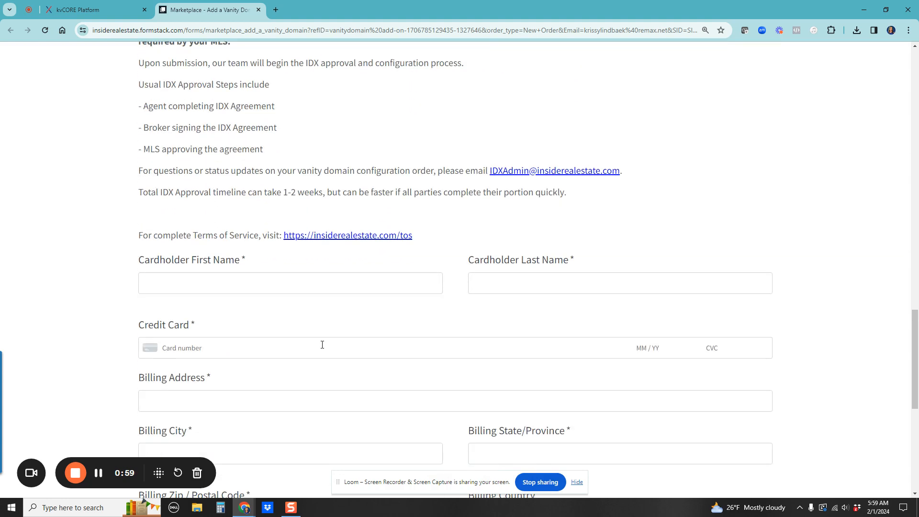
{"action": "mouse_move", "coordinate": [174, 212]}
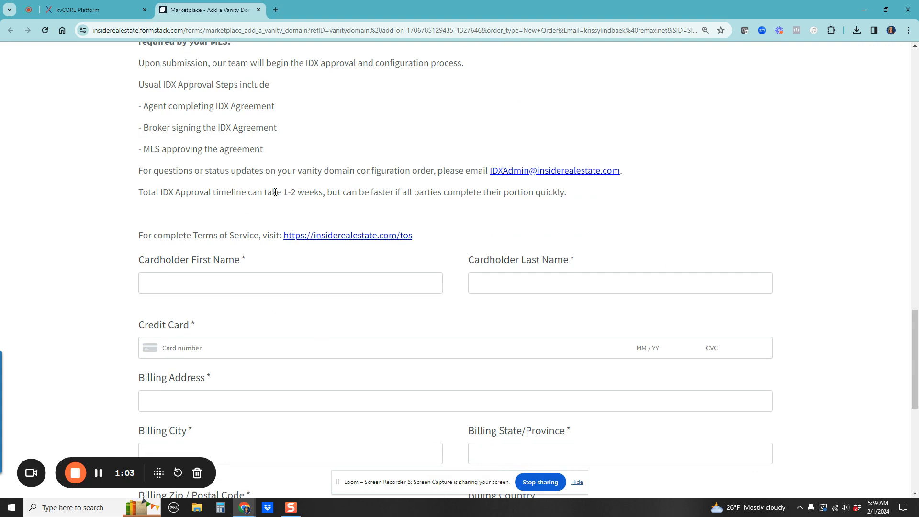
{"action": "mouse_move", "coordinate": [249, 197]}
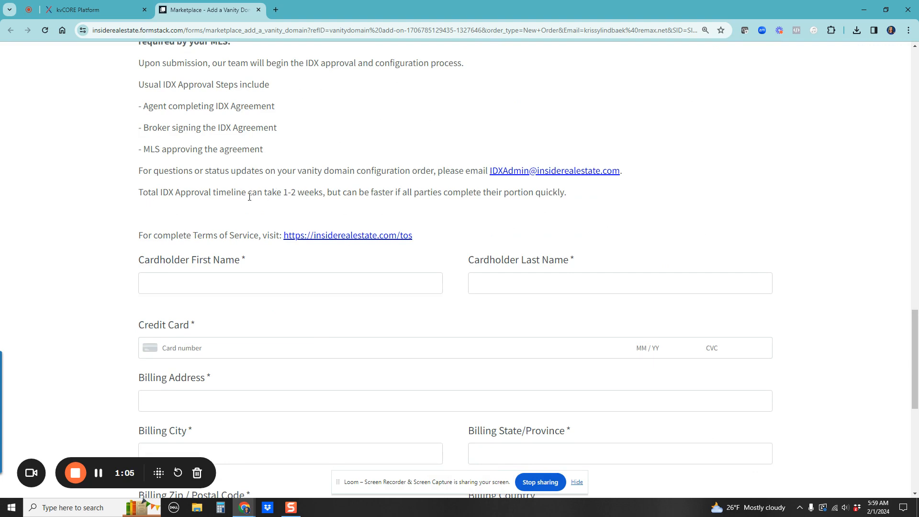
{"action": "mouse_move", "coordinate": [679, 248]}
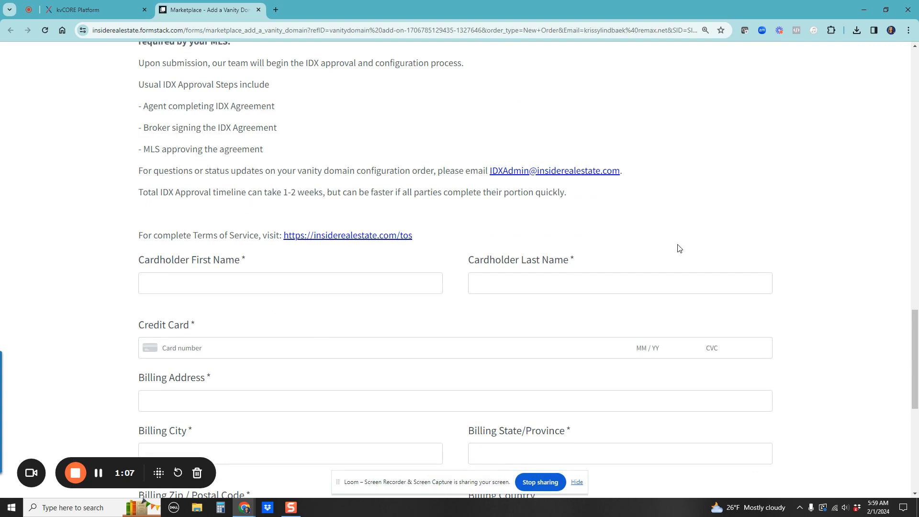
{"action": "scroll", "scroll_direction": "up", "scroll_amount": 3}
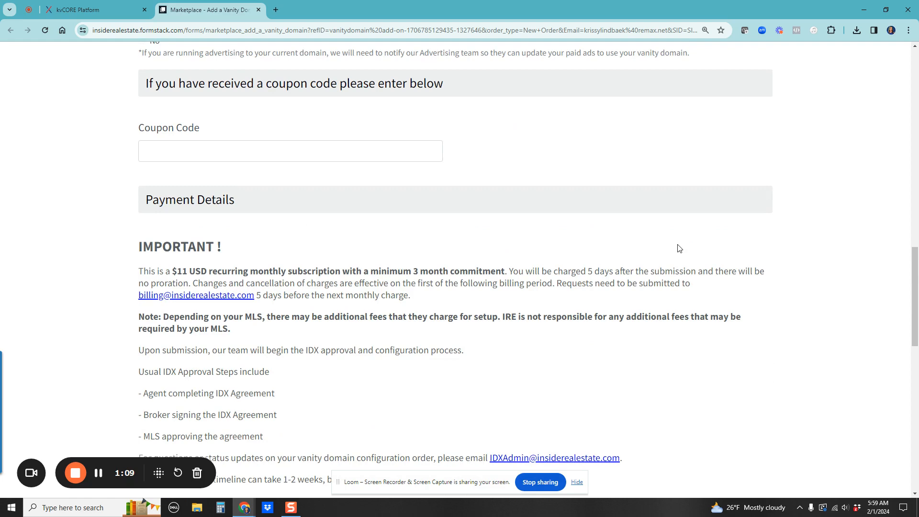
{"action": "scroll", "scroll_direction": "up", "scroll_amount": 3}
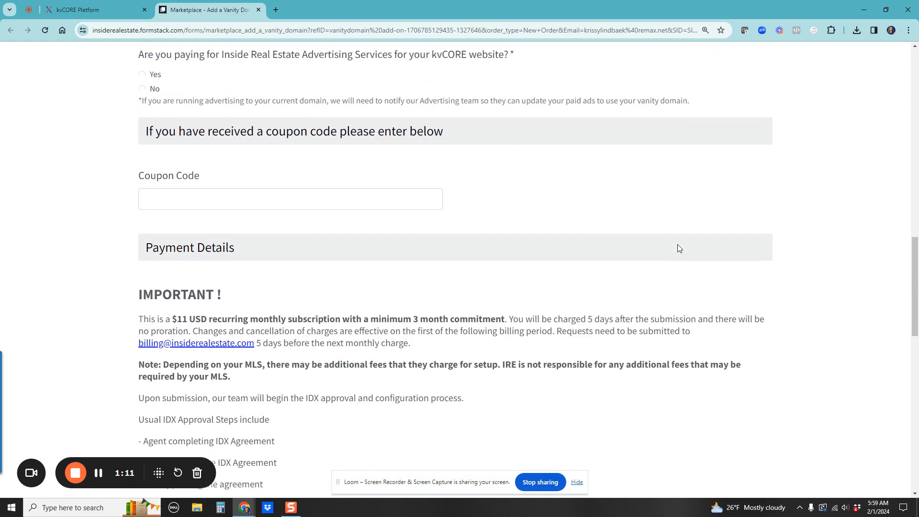
{"action": "scroll", "scroll_direction": "up", "scroll_amount": 3}
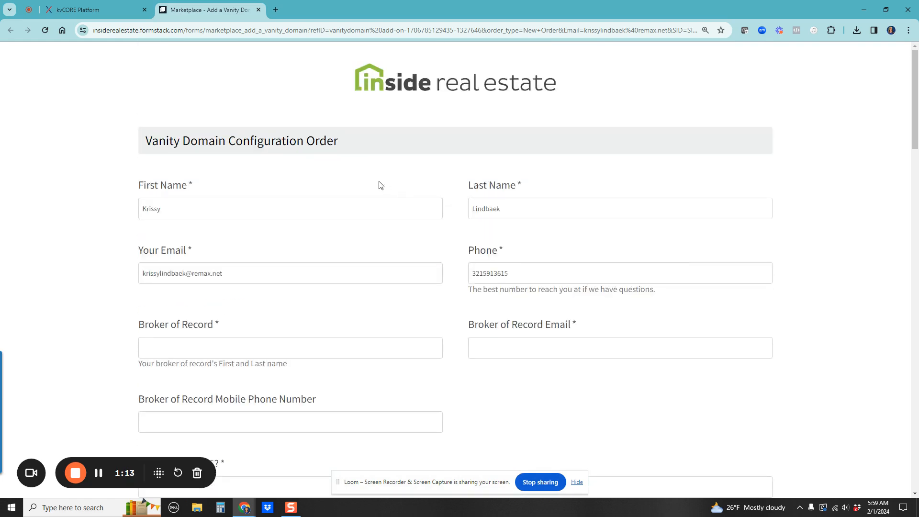
{"action": "scroll", "scroll_direction": "down", "scroll_amount": 3}
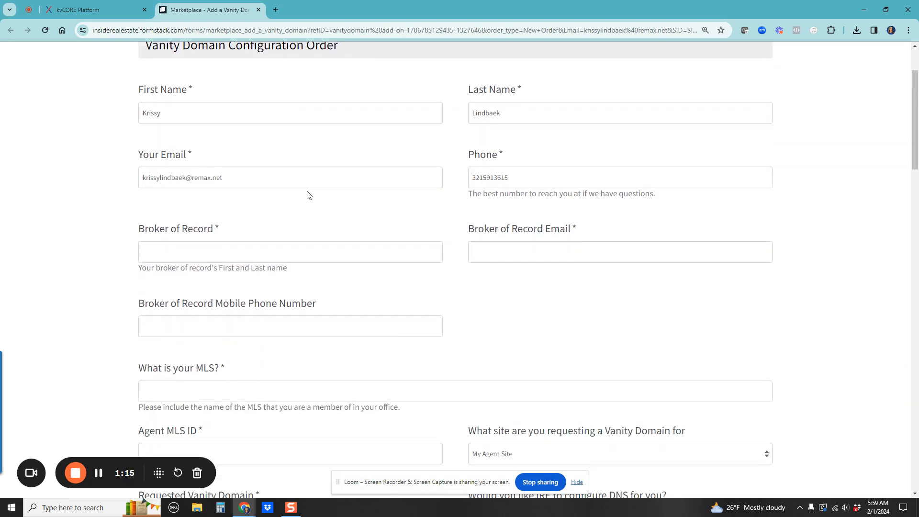
{"action": "scroll", "scroll_direction": "down", "scroll_amount": 3}
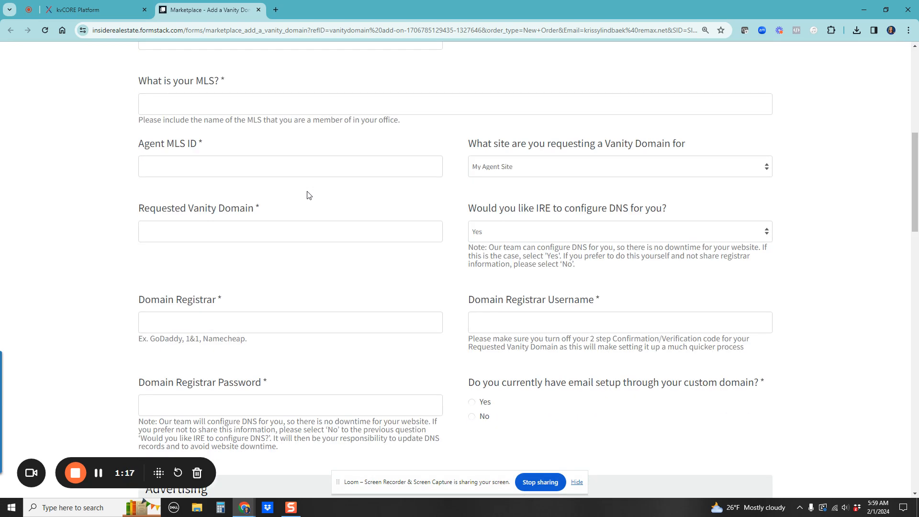
{"action": "scroll", "scroll_direction": "up", "scroll_amount": 3}
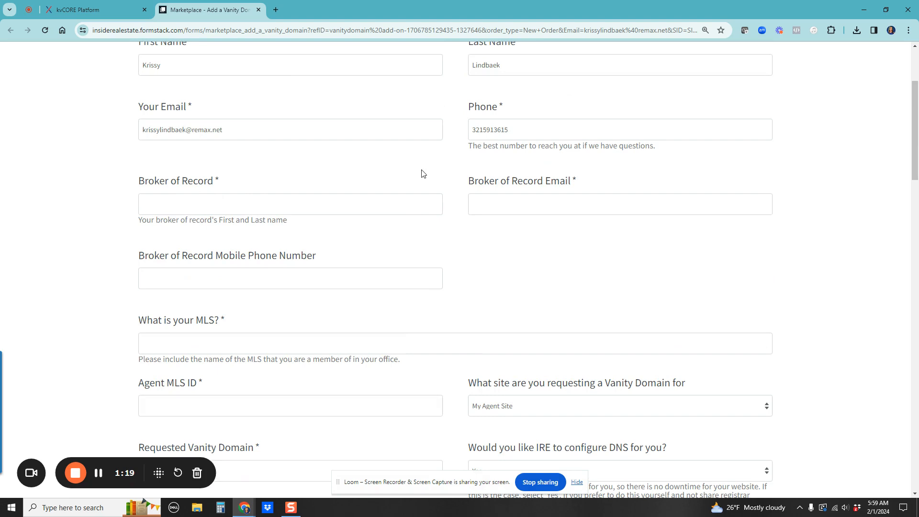
{"action": "scroll", "scroll_direction": "down", "scroll_amount": 3}
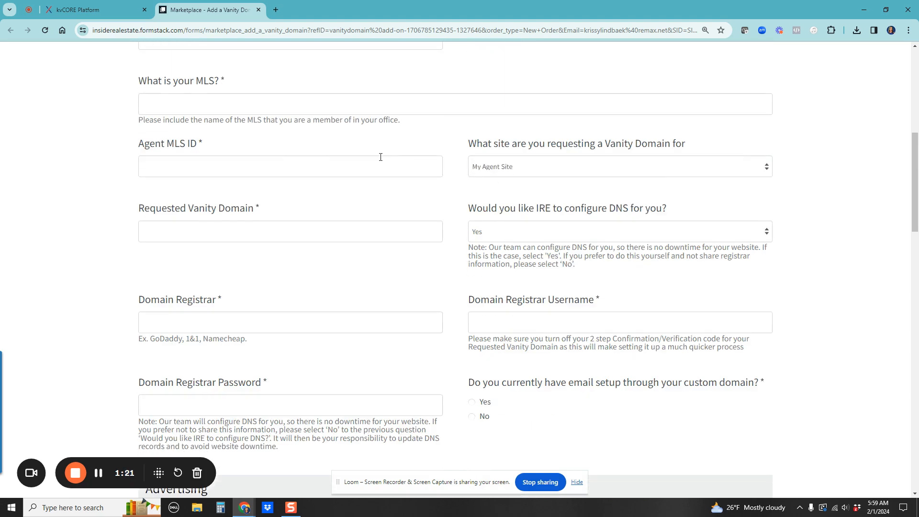
{"action": "scroll", "scroll_direction": "up", "scroll_amount": 3}
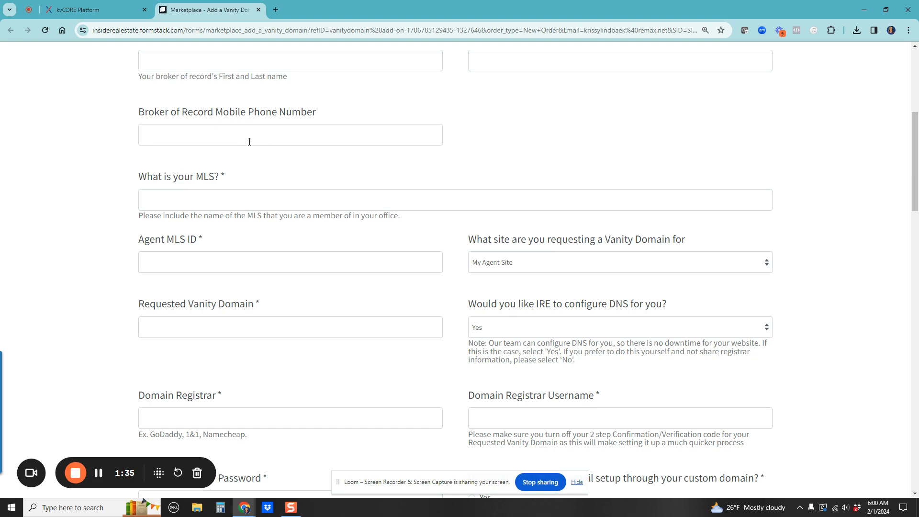
{"action": "scroll", "scroll_direction": "up", "scroll_amount": 3}
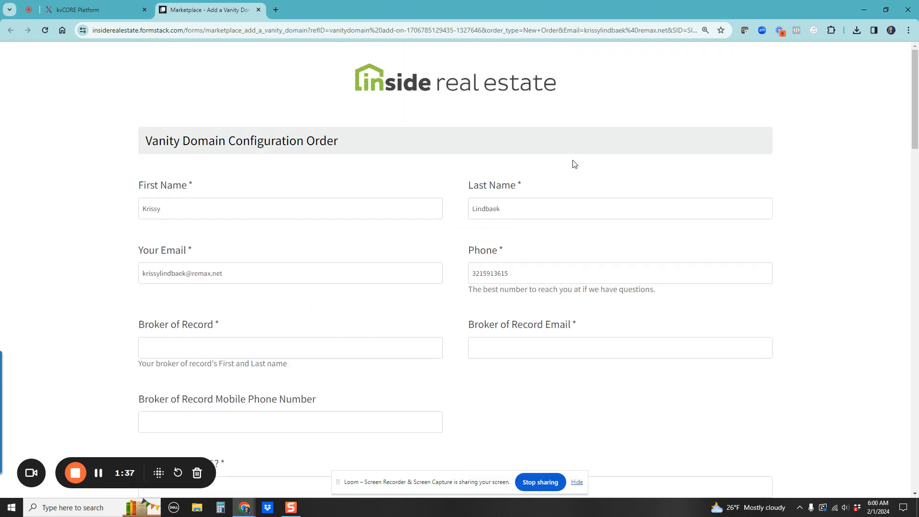
{"action": "scroll", "scroll_direction": "down", "scroll_amount": 3}
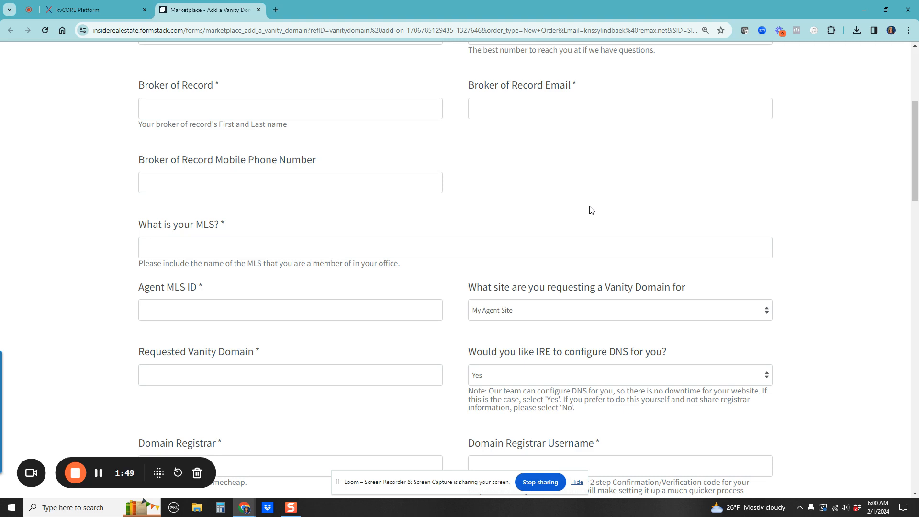
{"action": "mouse_move", "coordinate": [276, 145]}
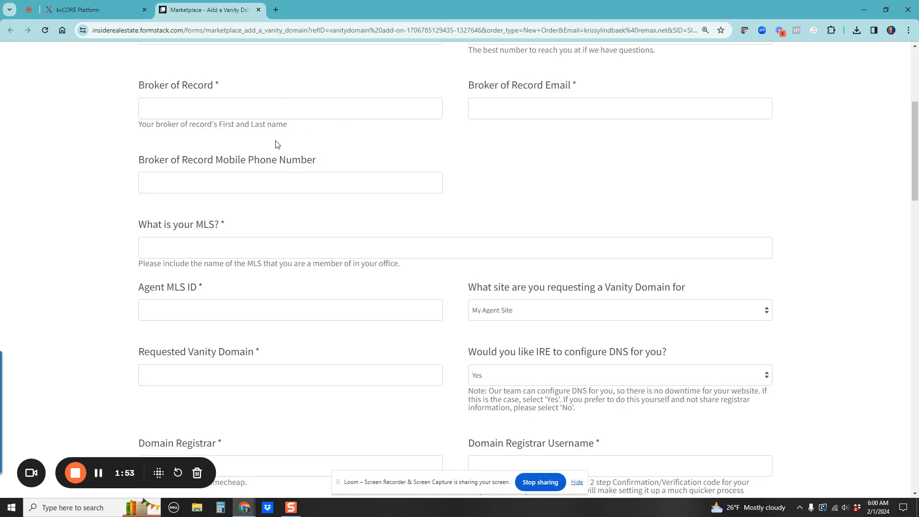
{"action": "scroll", "scroll_direction": "up", "scroll_amount": 3}
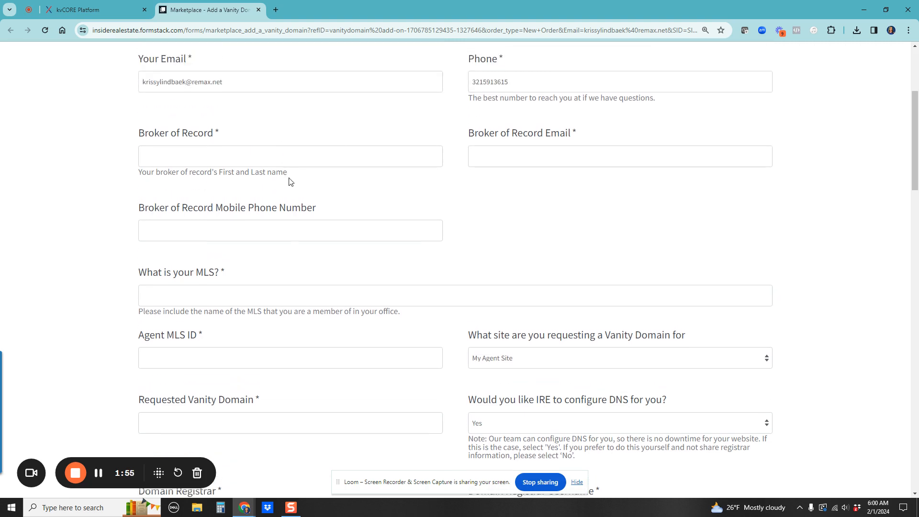
{"action": "scroll", "scroll_direction": "up", "scroll_amount": 3}
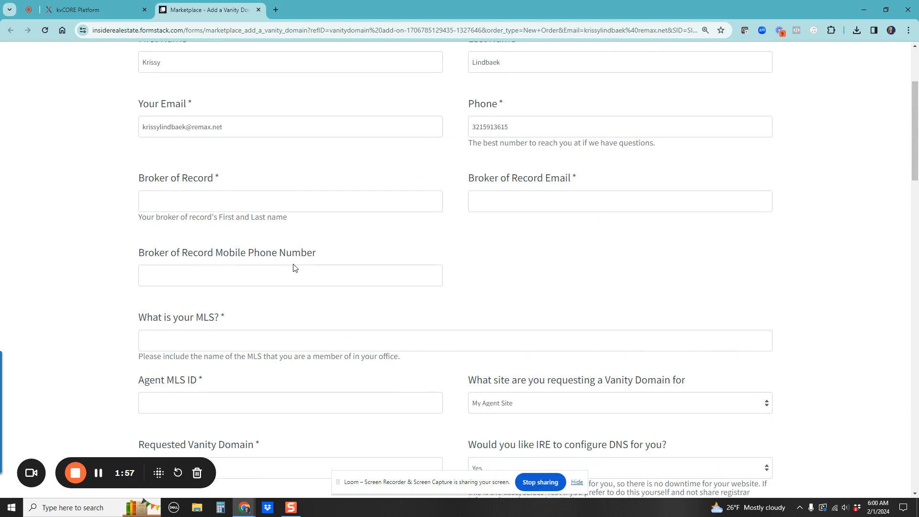
{"action": "scroll", "scroll_direction": "down", "scroll_amount": 3}
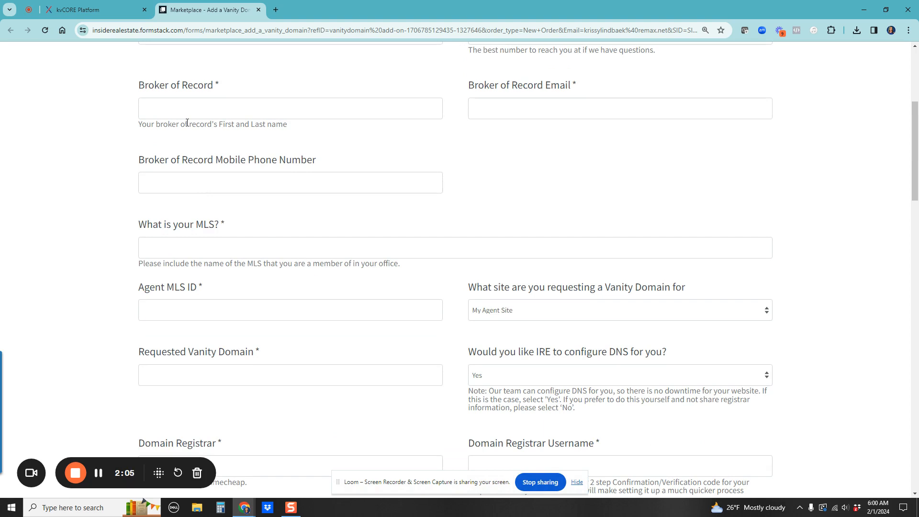
{"action": "scroll", "scroll_direction": "up", "scroll_amount": 3}
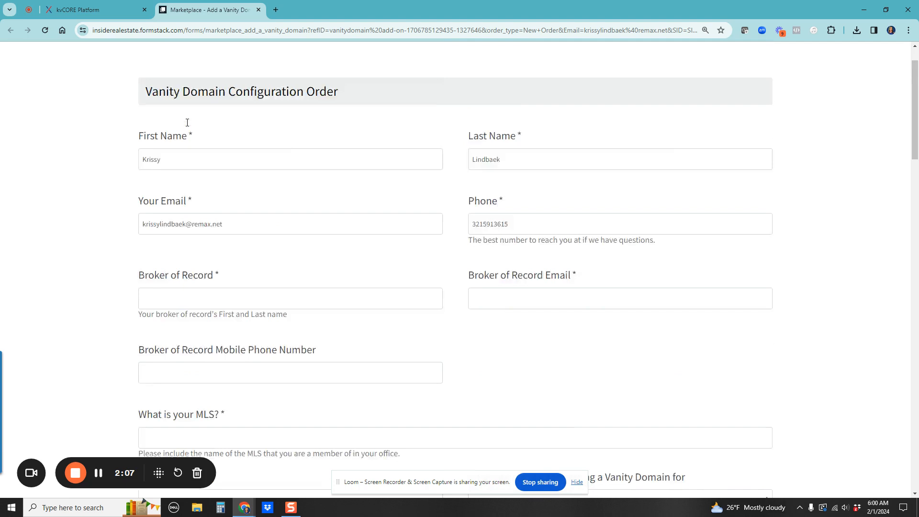
{"action": "left_click", "coordinate": [88, 9]}
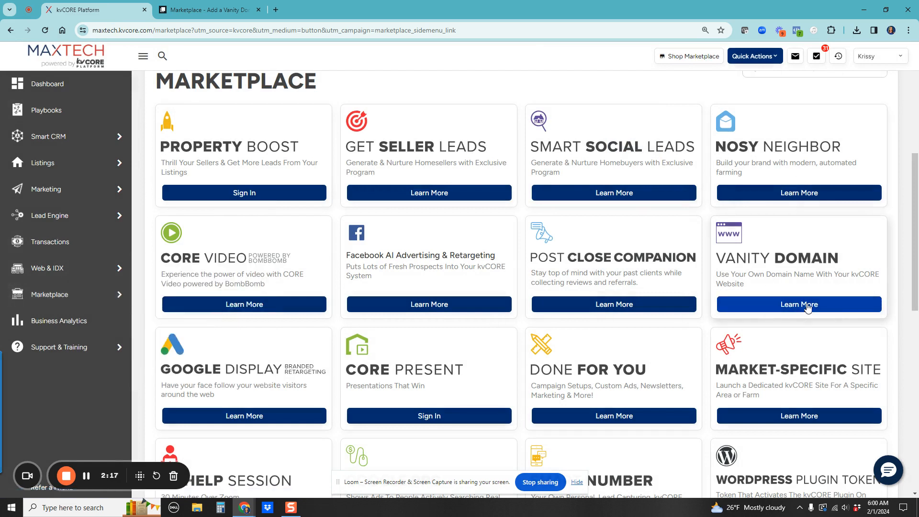
{"action": "mouse_move", "coordinate": [211, 403]}
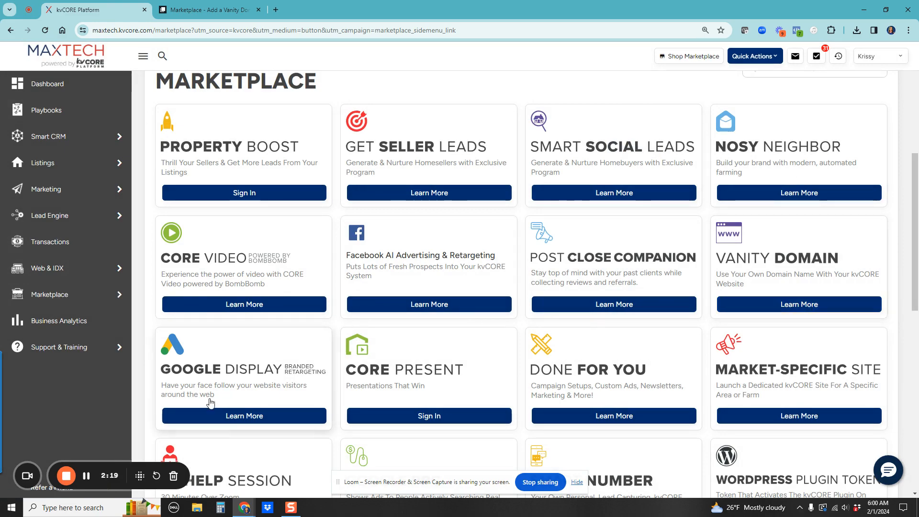